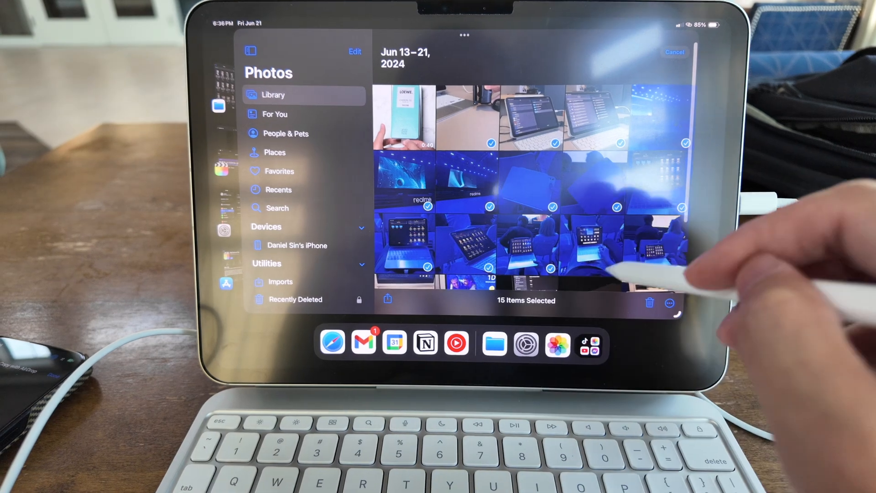
# - Scroll the Photos library and pick June 2024 items toward 15 selected photos and videos
pyautogui.scroll(-3)
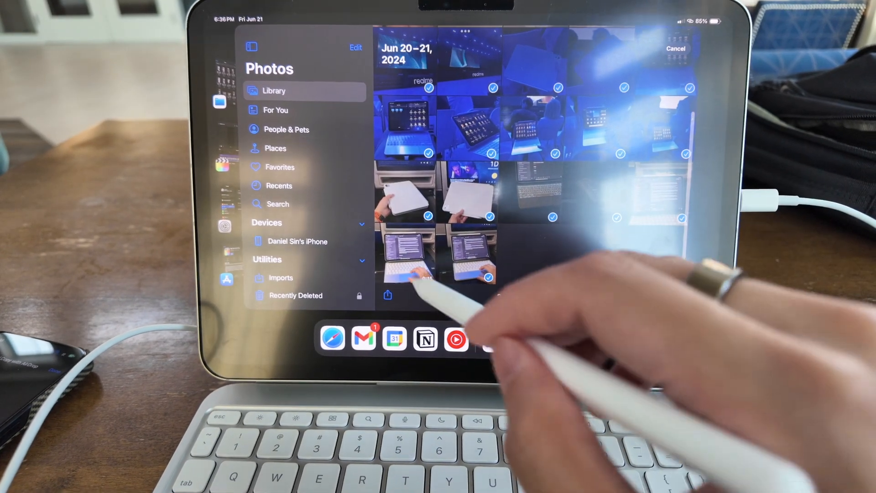
pyautogui.click(387, 294)
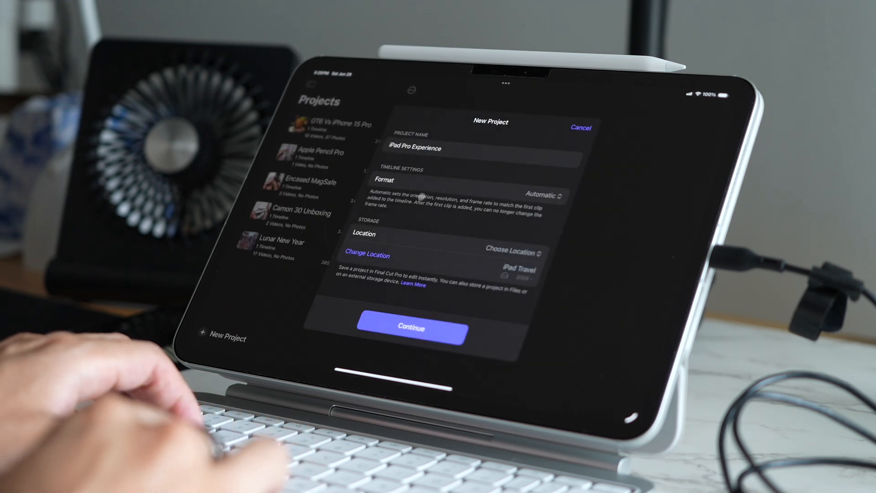
# - Send the ES_Posy Cut track to the Music folder for the iPad Pro Experience project
pyautogui.click(581, 129)
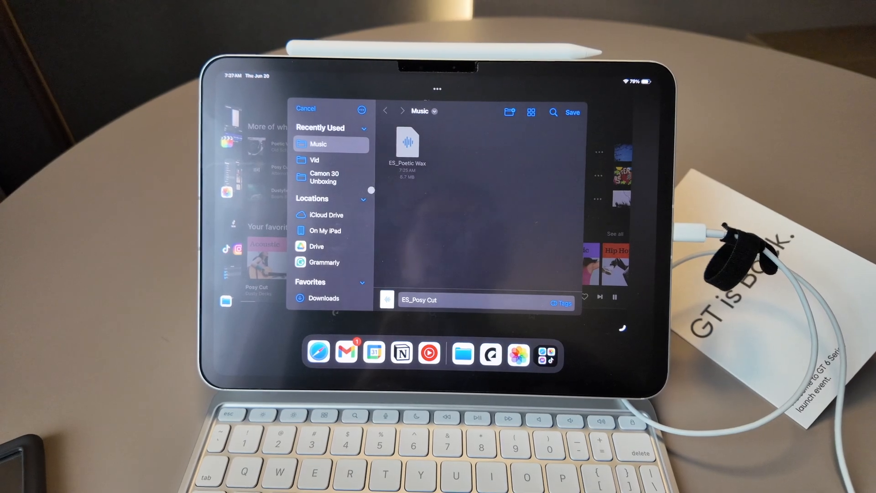
# - Browse the Intro collection, then show the S24u collection's 82 June 2024 photos
pyautogui.click(324, 231)
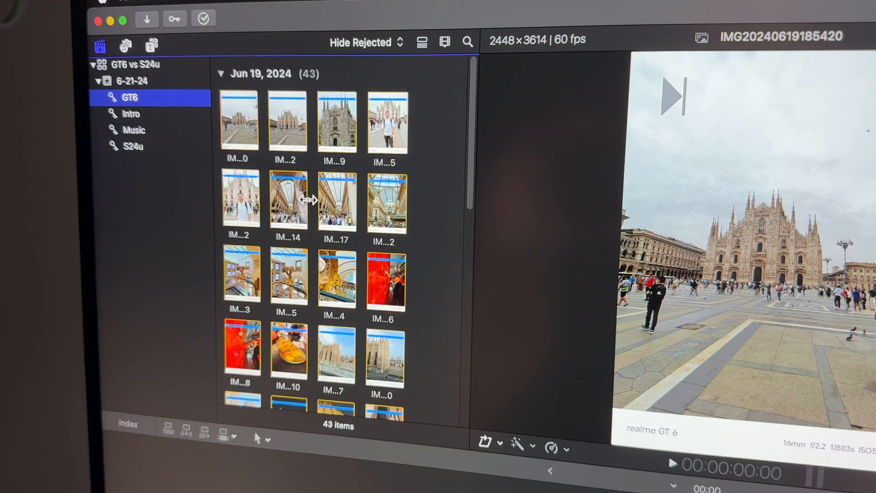
pyautogui.click(132, 114)
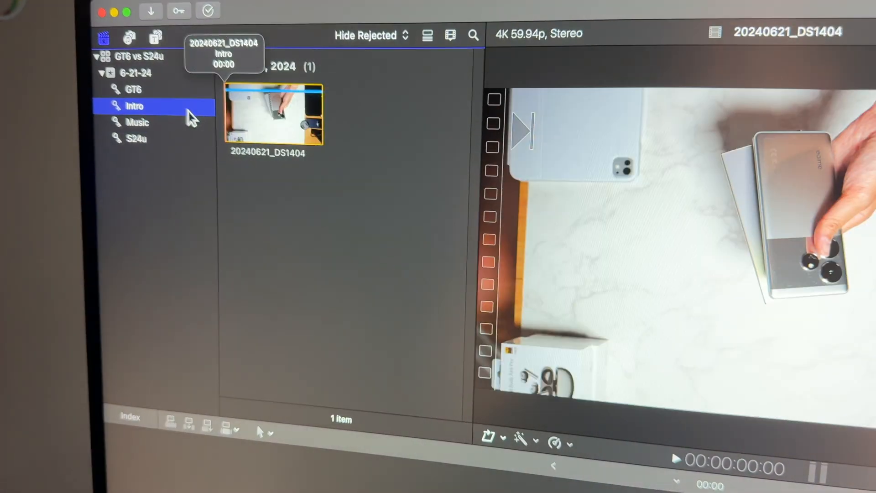
pyautogui.click(137, 138)
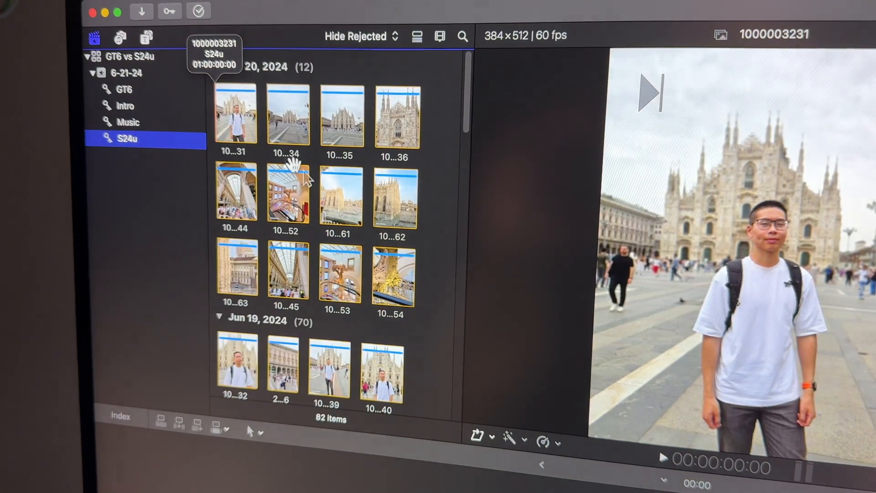